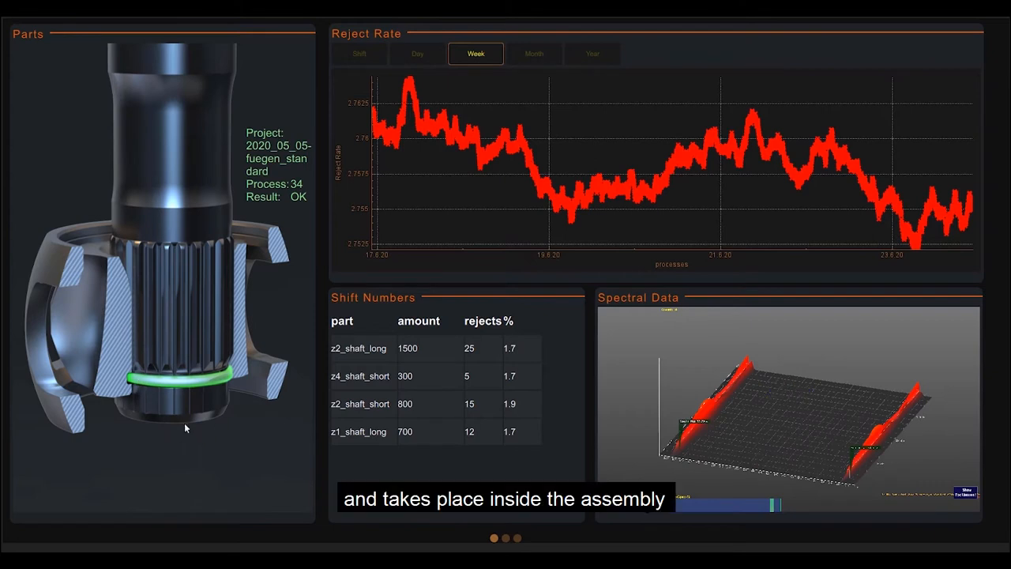
mouse_move(199, 471)
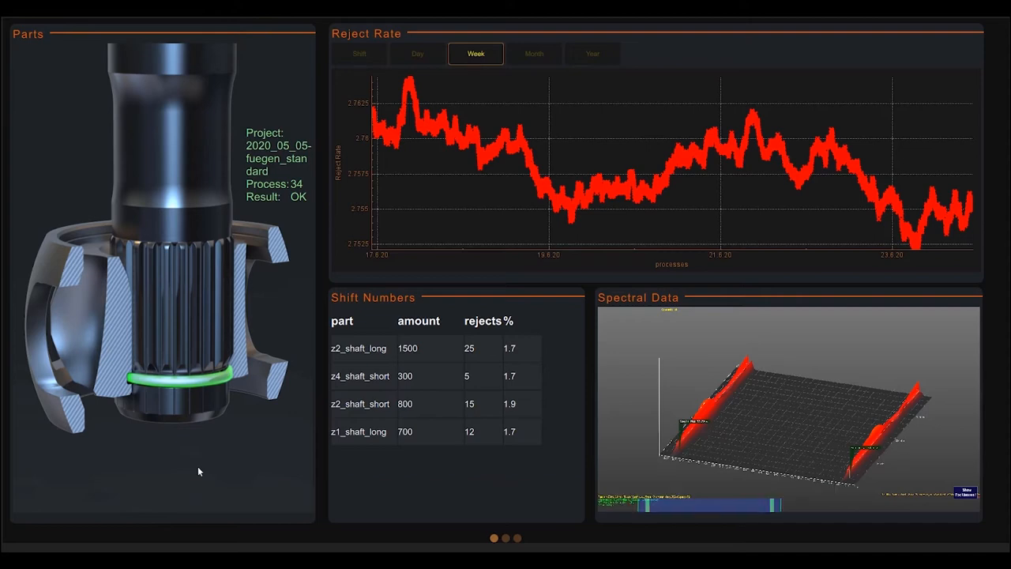
mouse_move(771, 405)
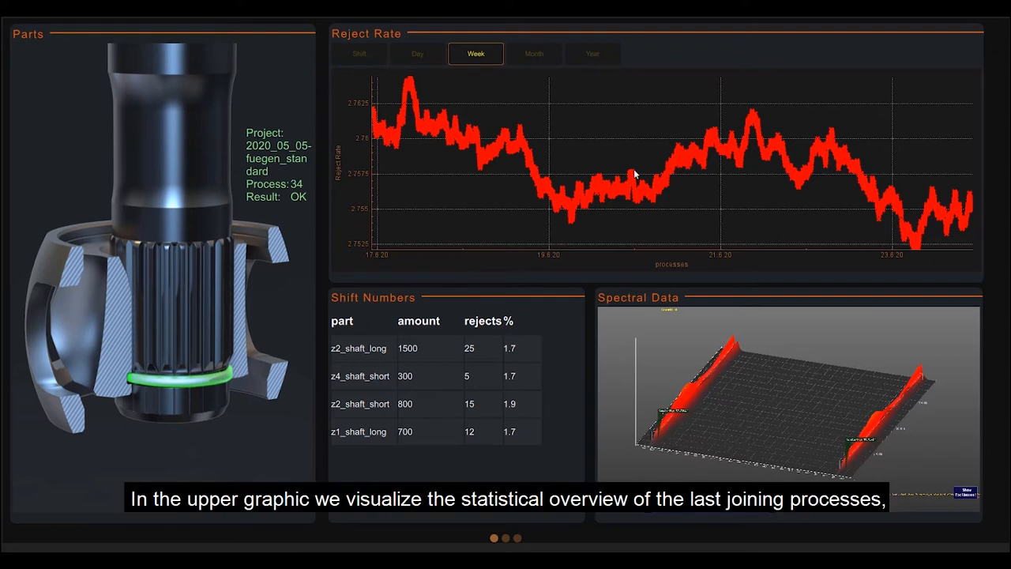
mouse_move(506, 299)
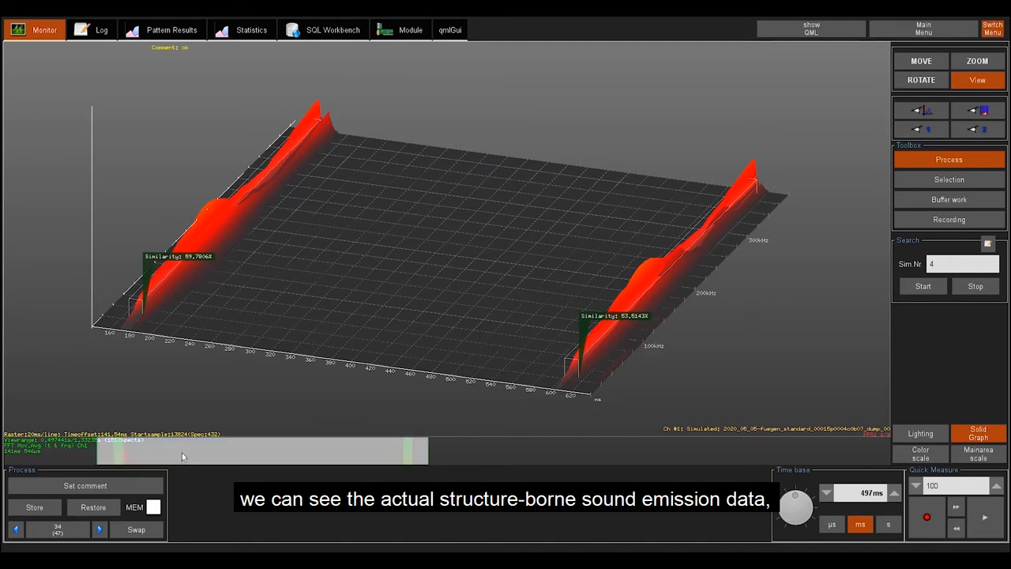
Step: Show process 34's information overlaid on the spectrogram monitor
left_click(888, 524)
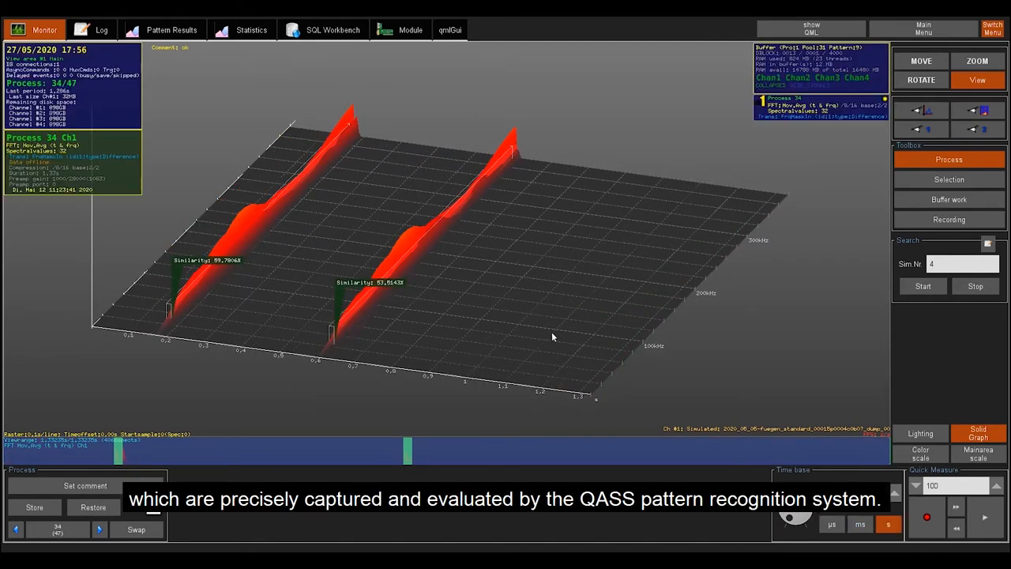
mouse_move(534, 323)
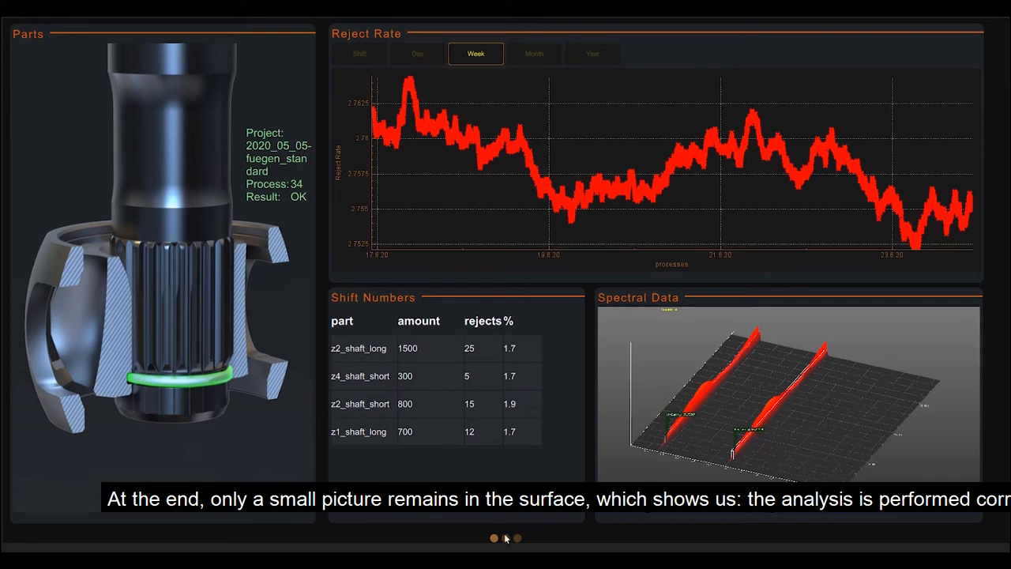
Step: Switch to the second dashboard page and scroll through the joined process list
left_click(506, 537)
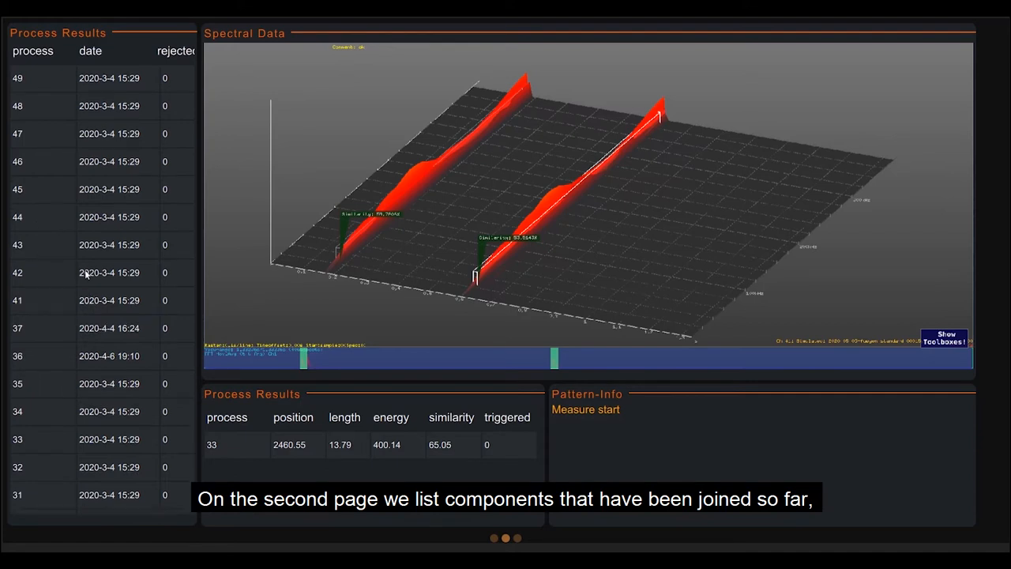
scroll("down", 3)
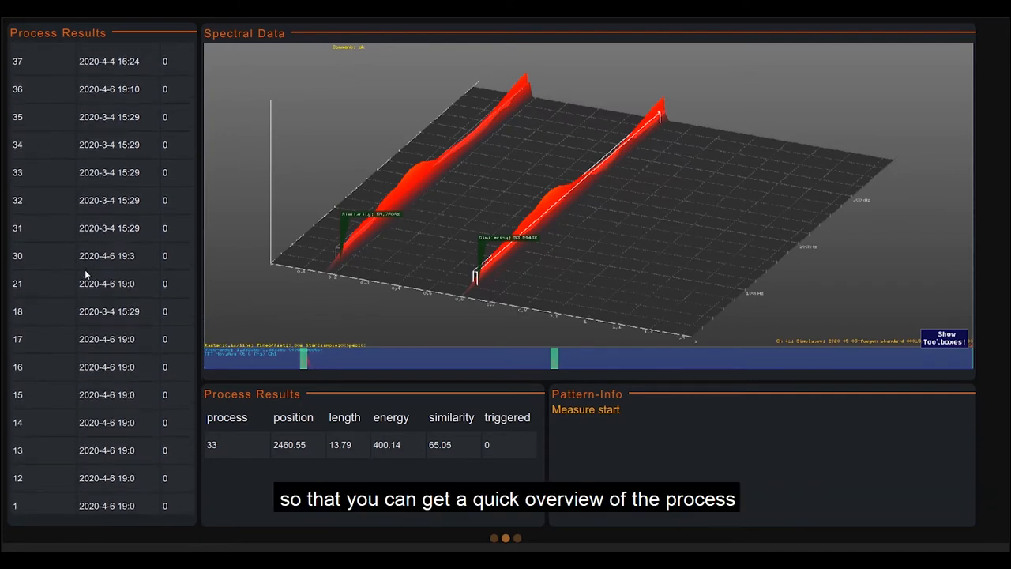
scroll("up", 3)
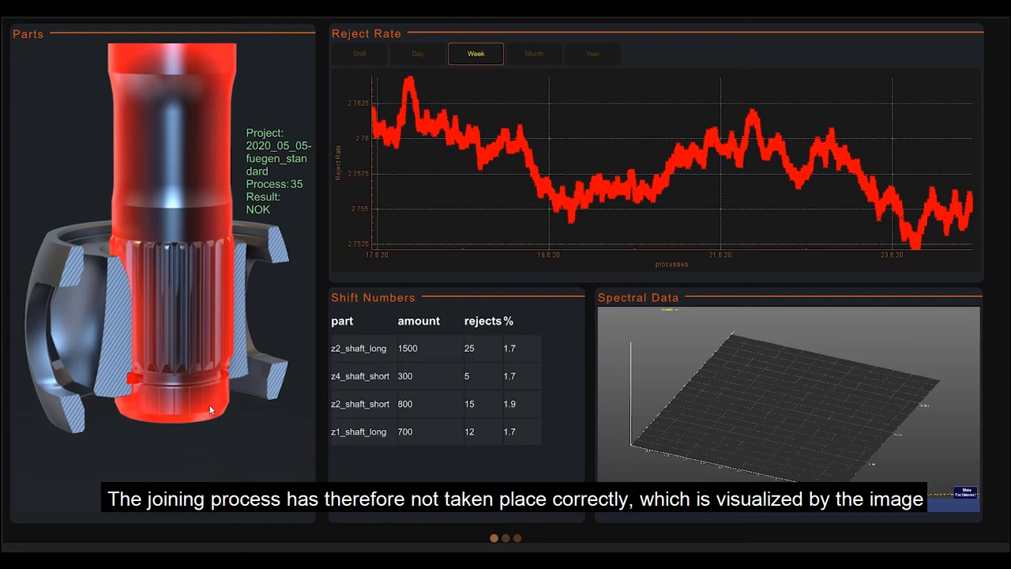
mouse_move(278, 266)
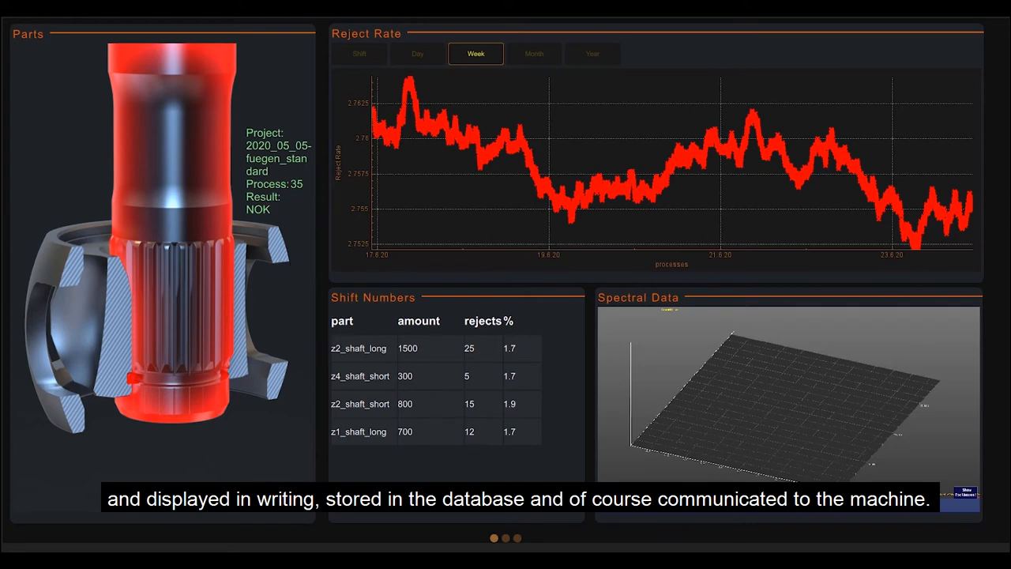
Step: Switch the reject rate chart to the shift period
left_click(359, 53)
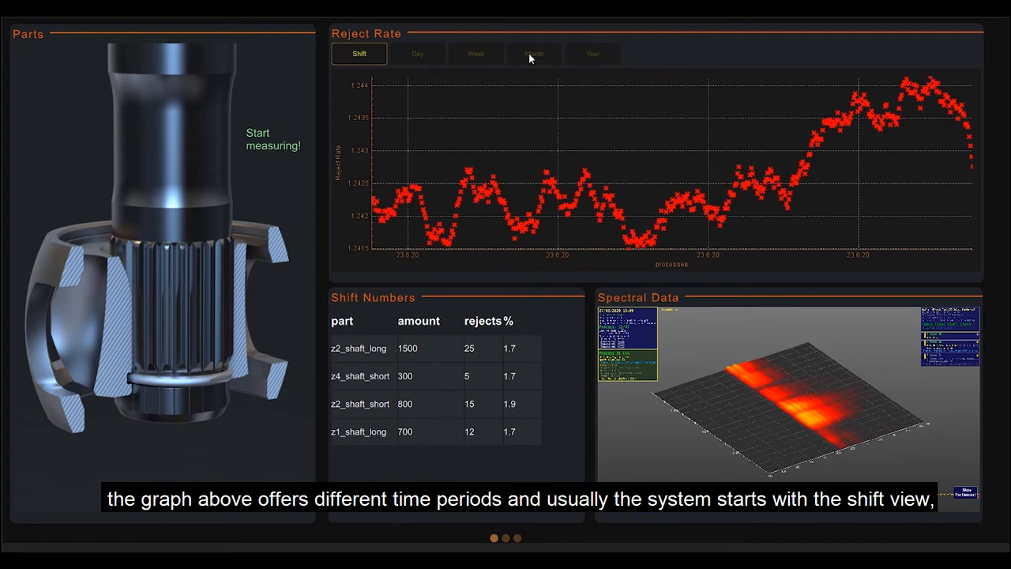
mouse_move(548, 98)
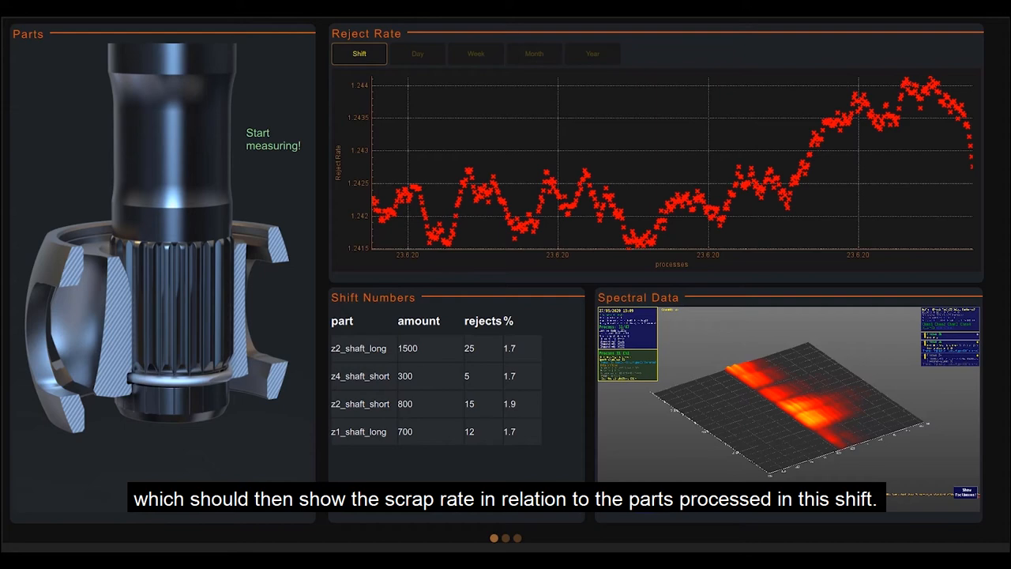
left_click(475, 54)
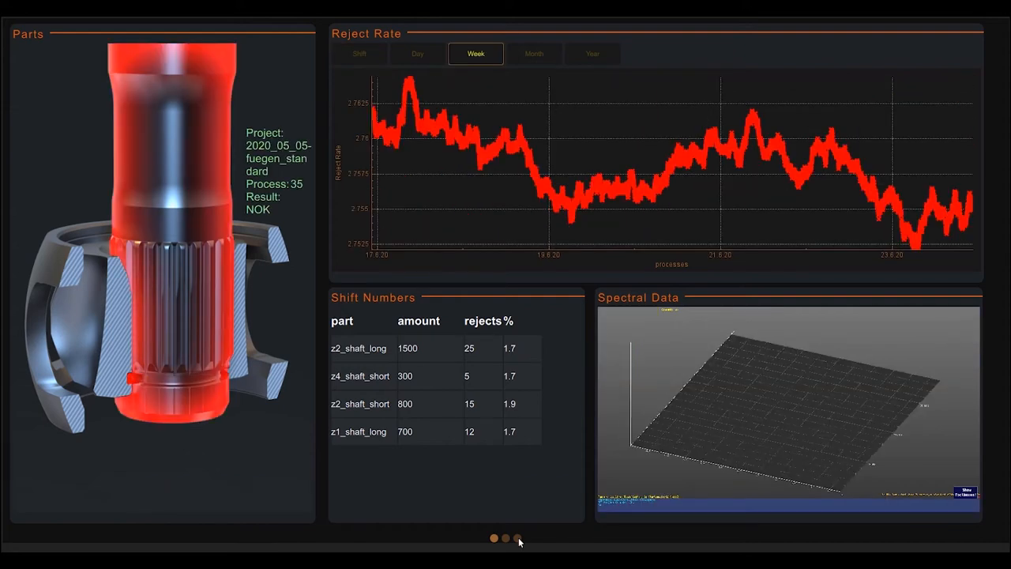
Step: Switch to the third dashboard page, log in as user and open the IO-PLC settings
left_click(518, 537)
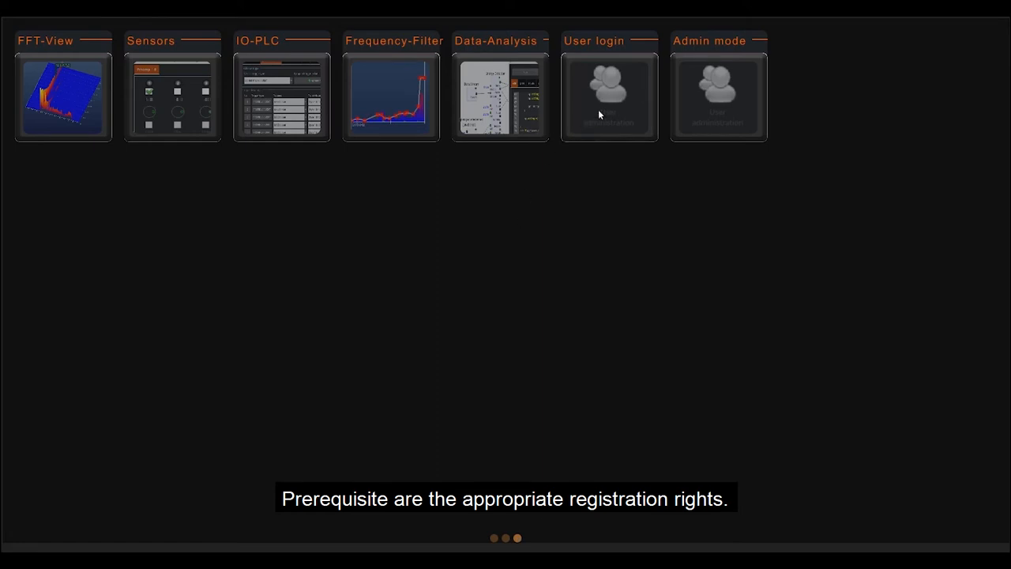
left_click(608, 95)
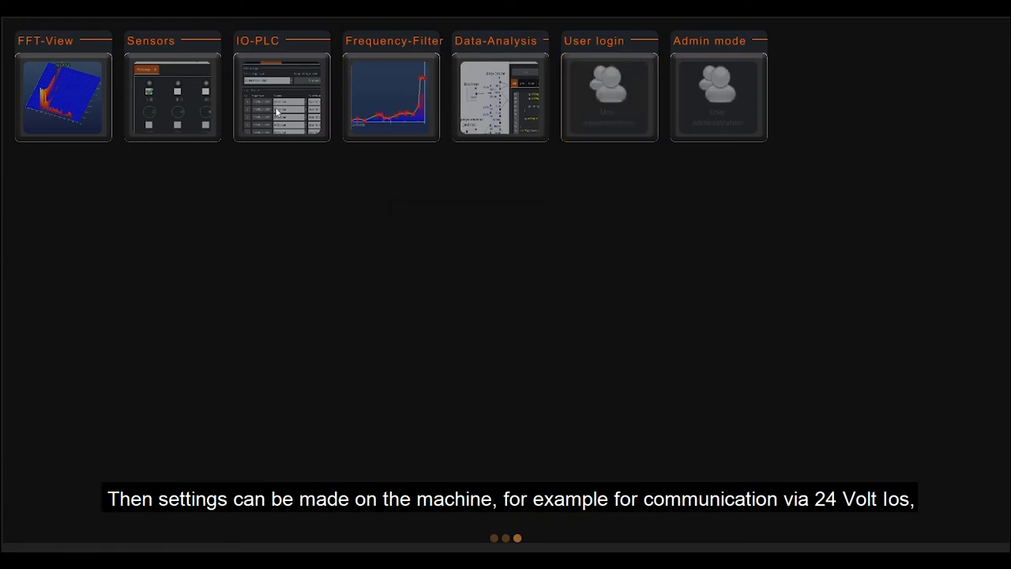
left_click(282, 98)
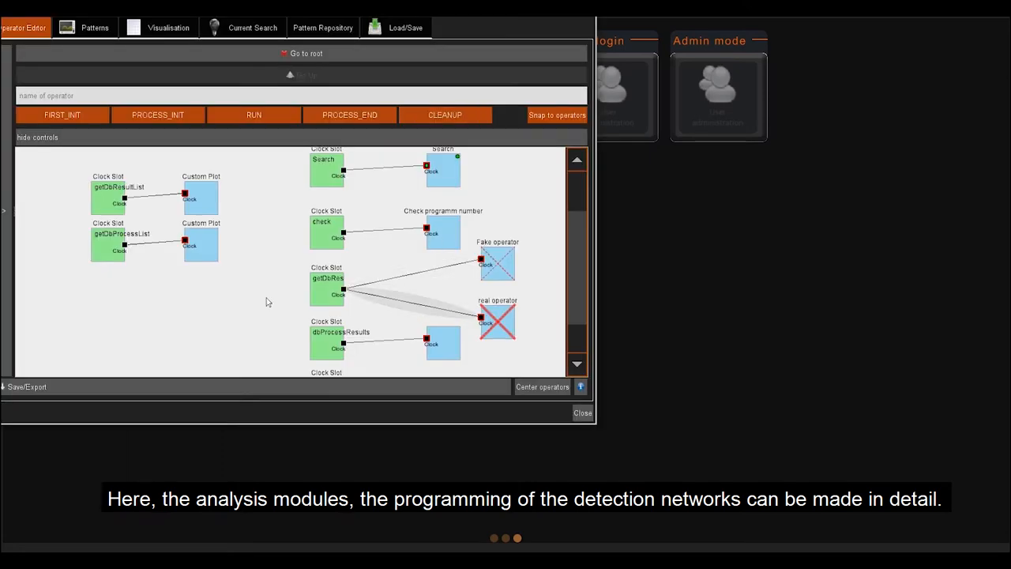
mouse_move(353, 254)
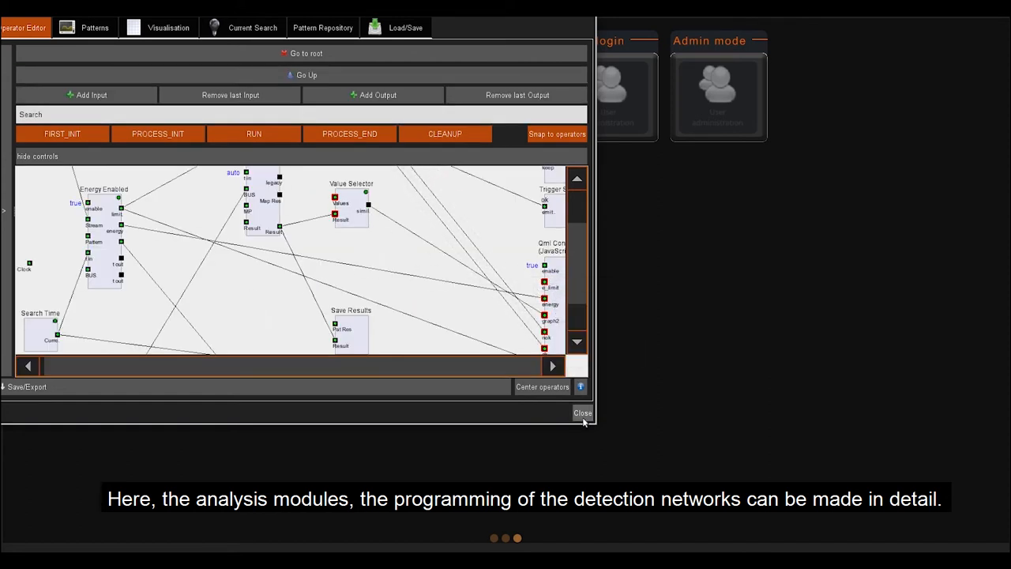
Step: Close the detection network's Operator Editor window
left_click(582, 413)
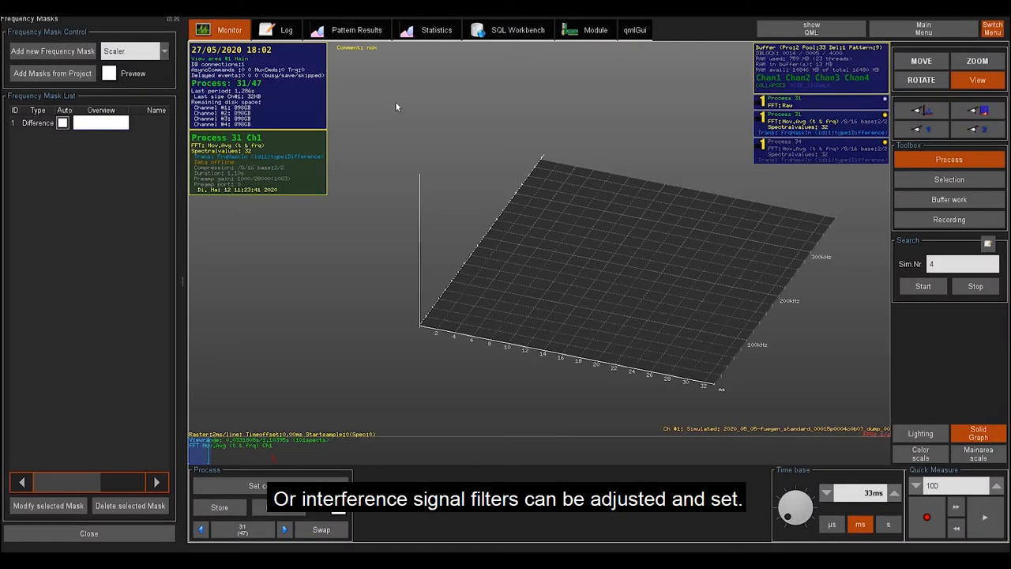
mouse_move(477, 278)
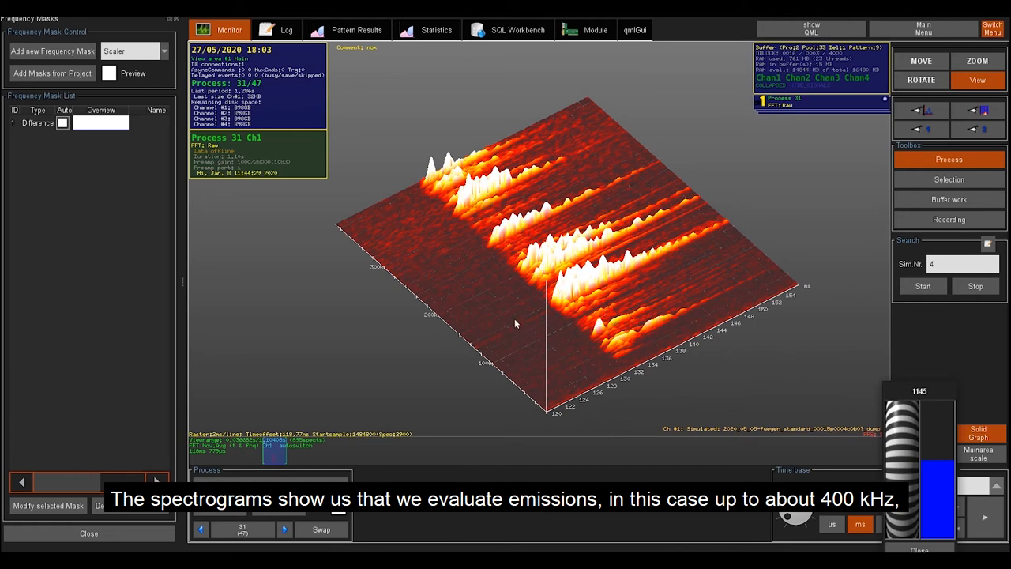
Step: Rotate the 3D spectrogram to view the emission ridges from another angle
left_click_drag(514, 324, 565, 347)
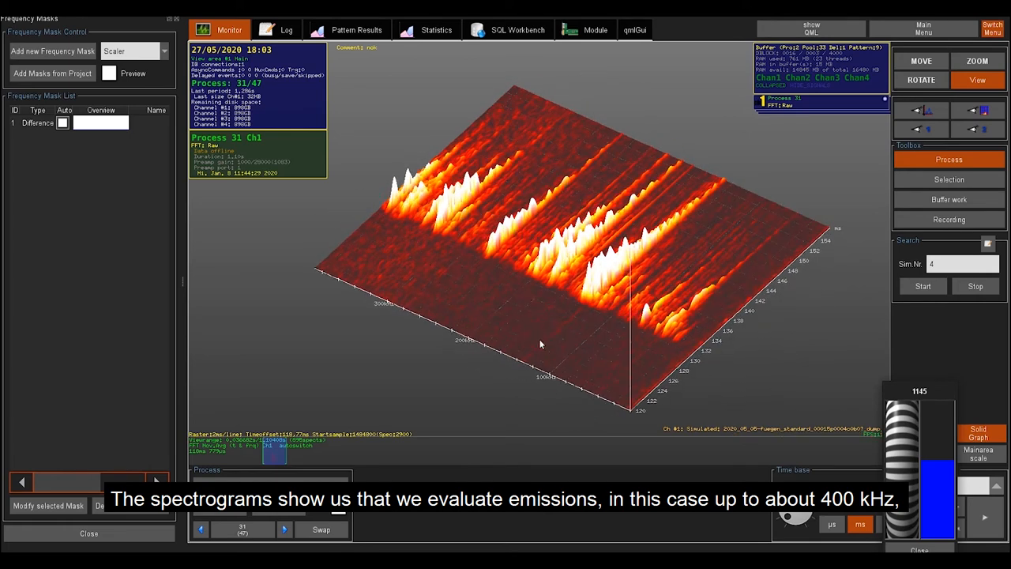
mouse_move(545, 355)
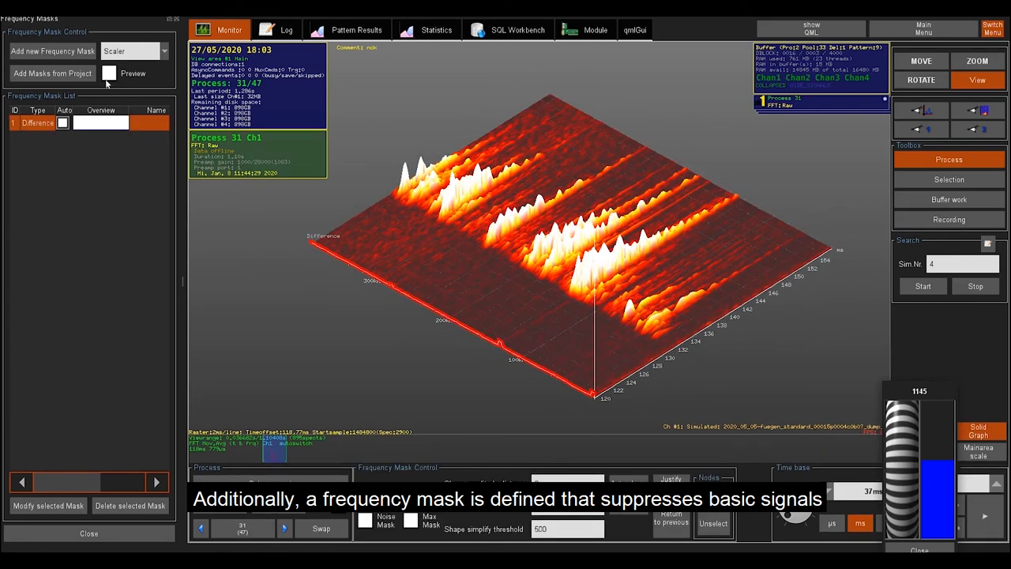
Step: Toggle the Difference mask preview on the spectrogram, then close the frequency filter window
left_click(110, 74)
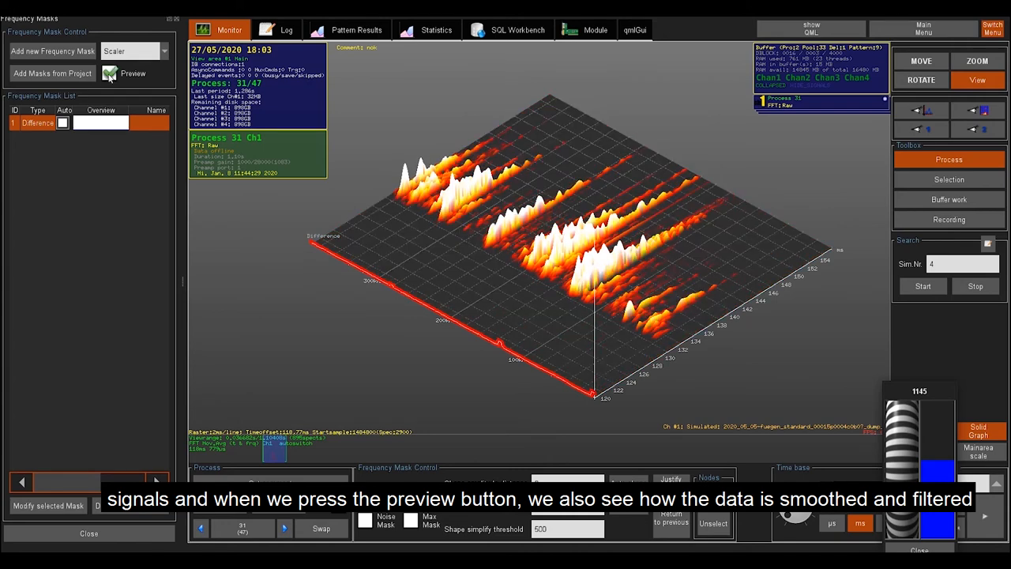
left_click(109, 72)
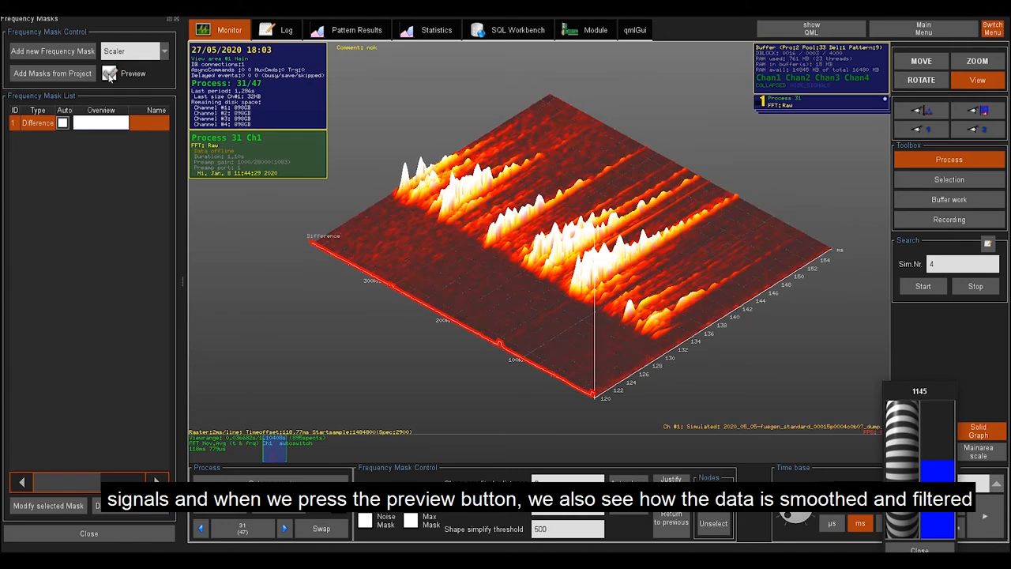
left_click(107, 72)
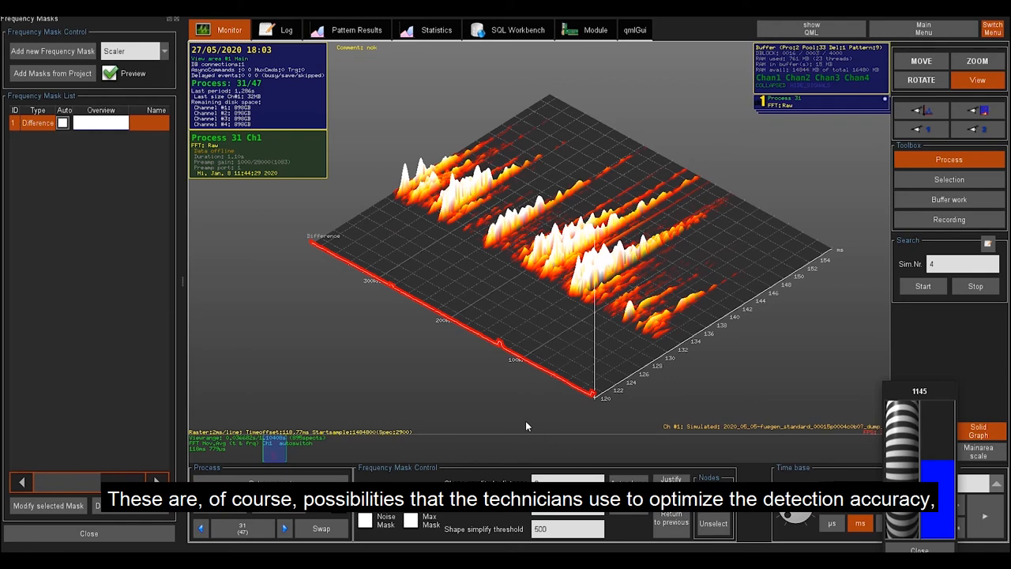
mouse_move(468, 442)
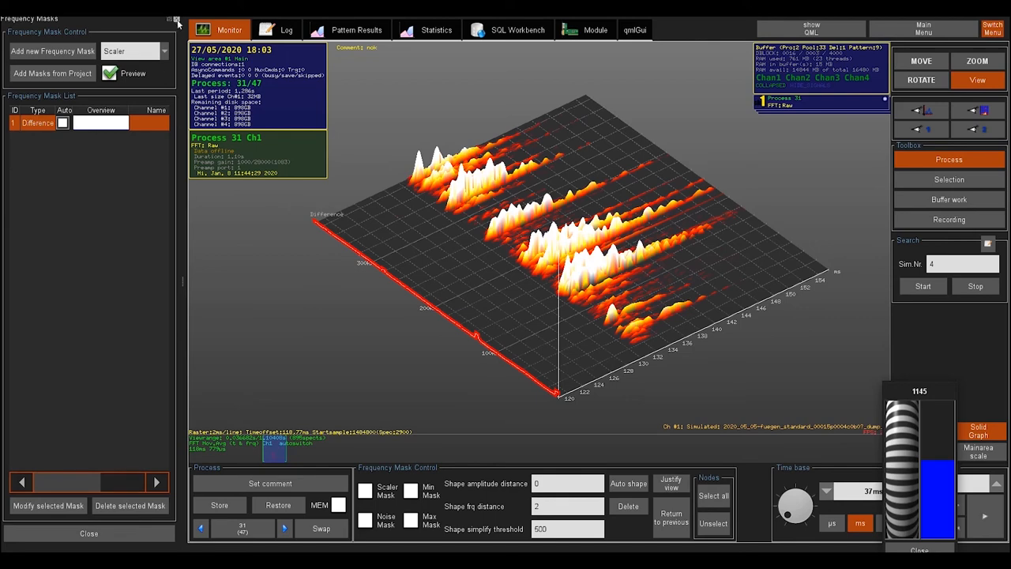
left_click(992, 28)
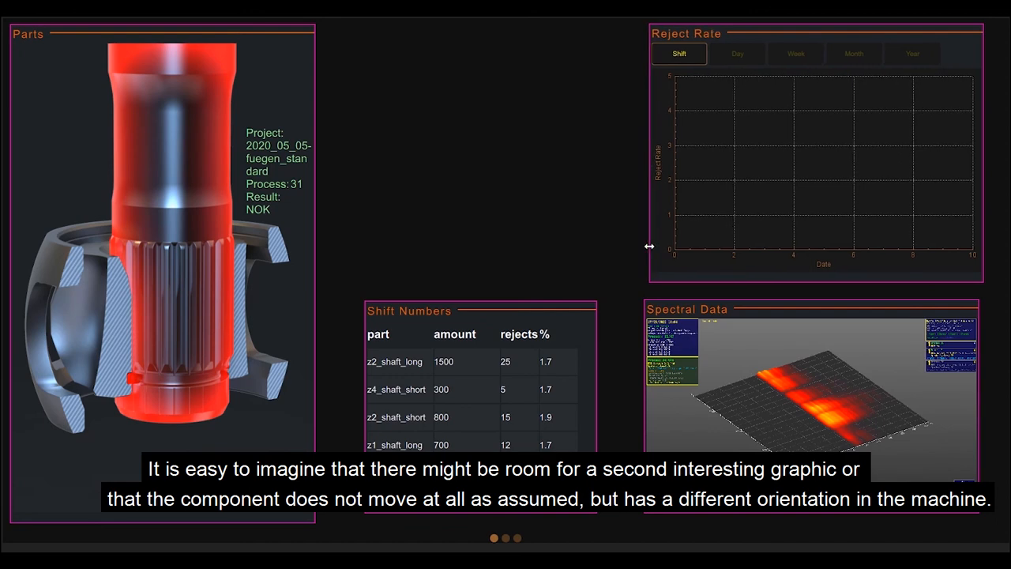
mouse_move(437, 330)
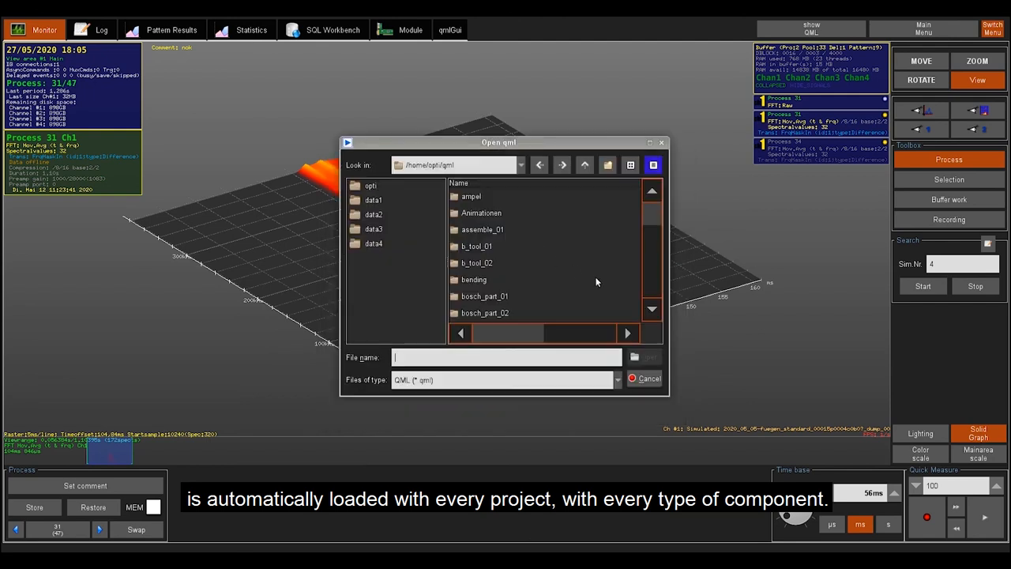
Step: Browse the /home/qass/qml folder in the Open qml file dialog
type("c")
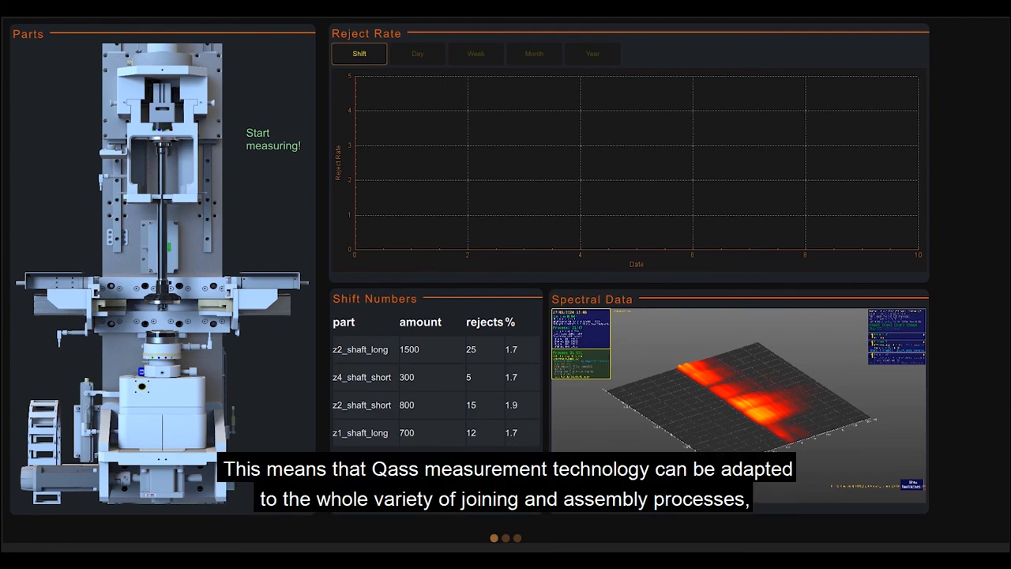
mouse_move(447, 79)
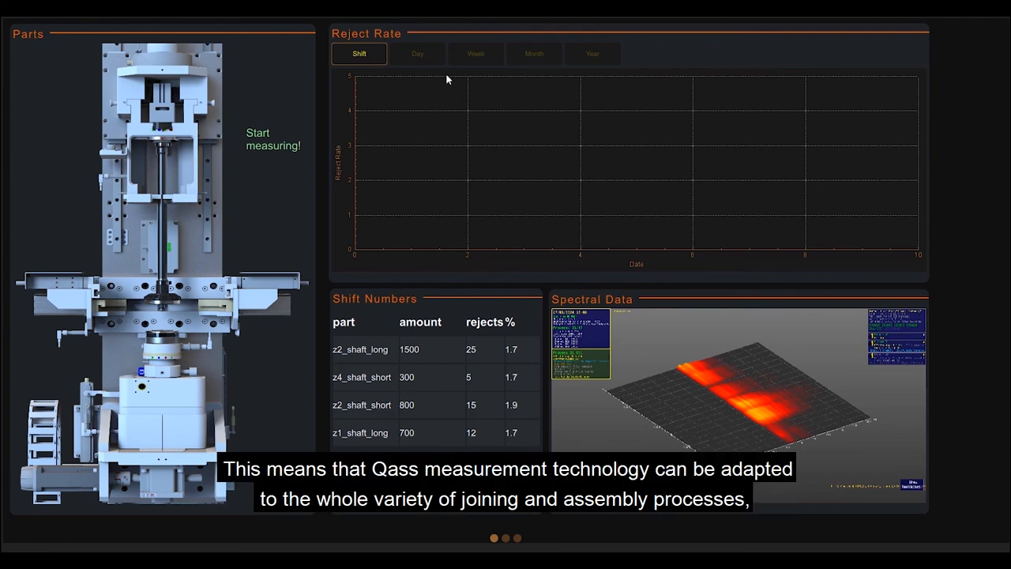
Step: Show the reject rate chart over the weekly period
left_click(476, 54)
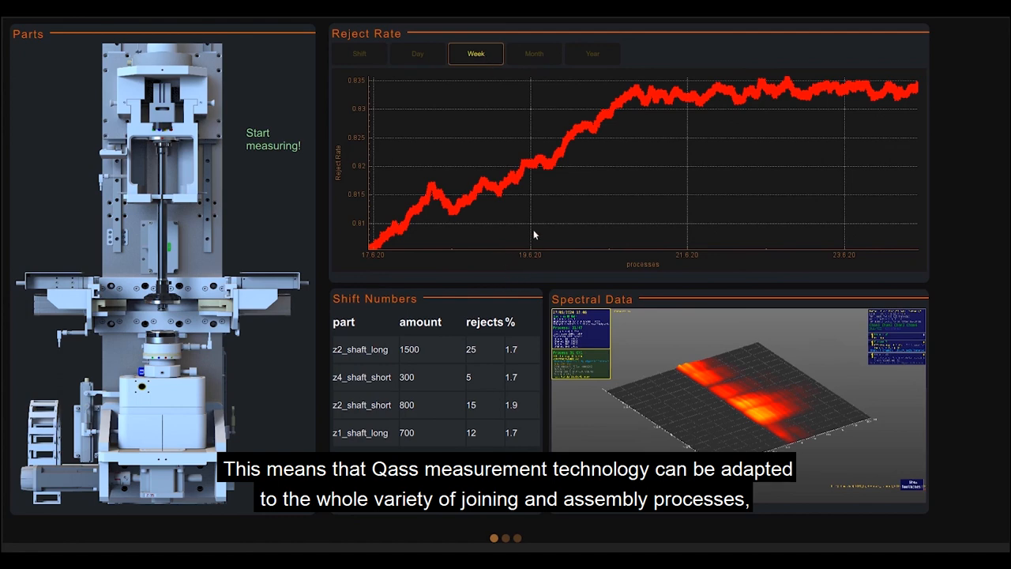
mouse_move(512, 147)
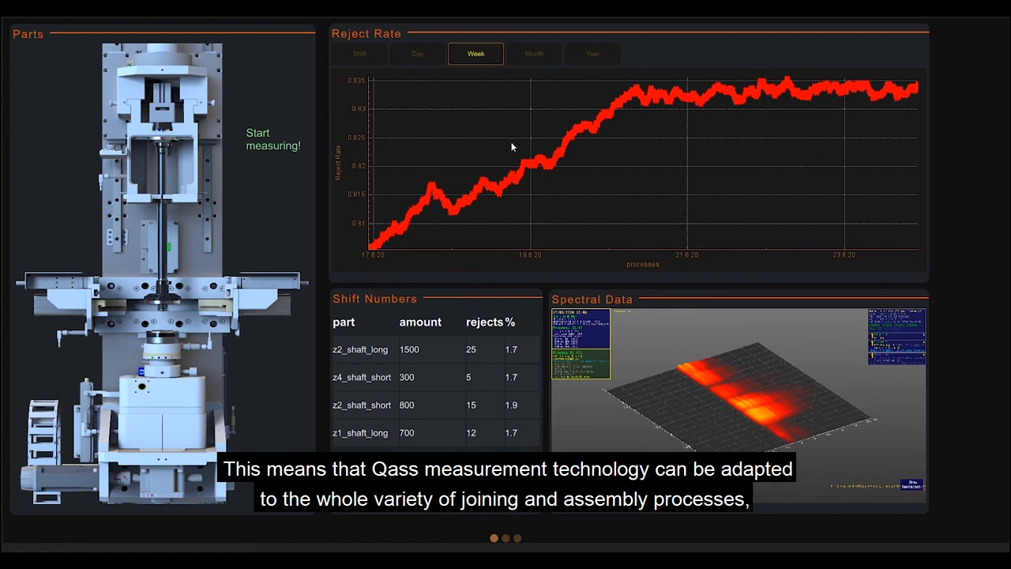